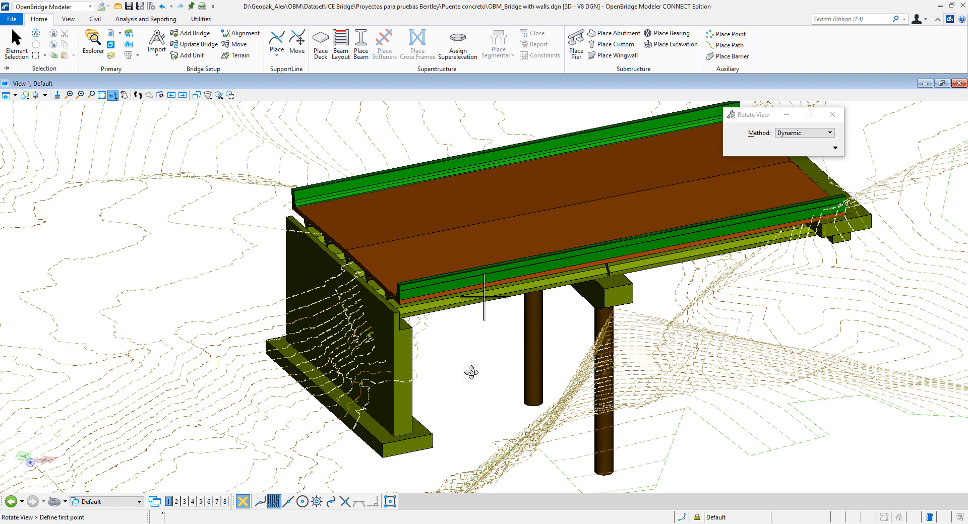
{"action": "mouse_move", "coordinate": [462, 386]}
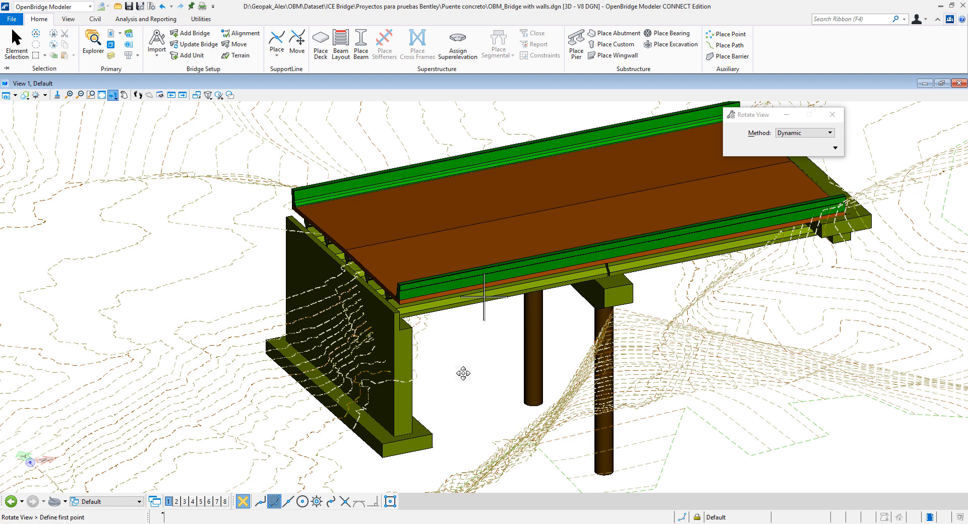
{"action": "mouse_move", "coordinate": [421, 344]}
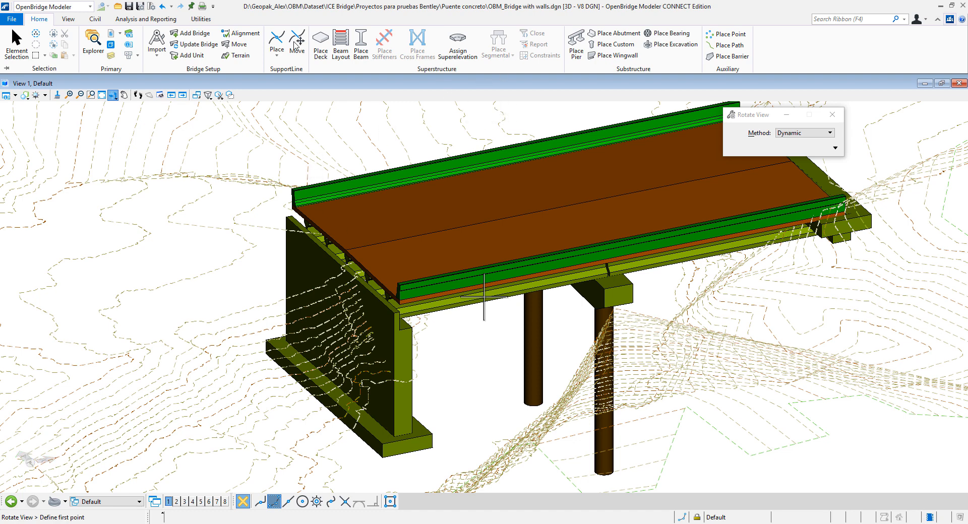
Step: Start Place Excavation and choose the EC terrain model as the ground surface
{"action": "left_click", "coordinate": [77, 6]}
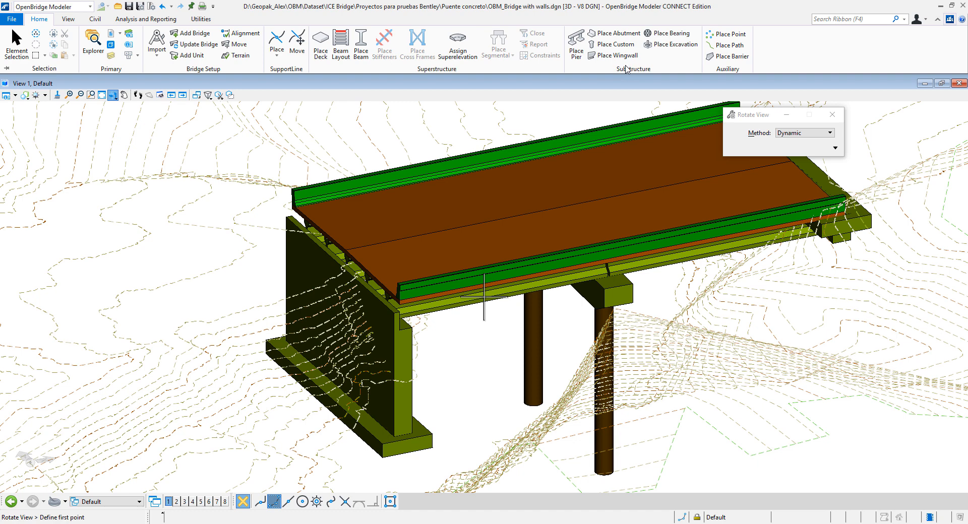
{"action": "mouse_move", "coordinate": [672, 45]}
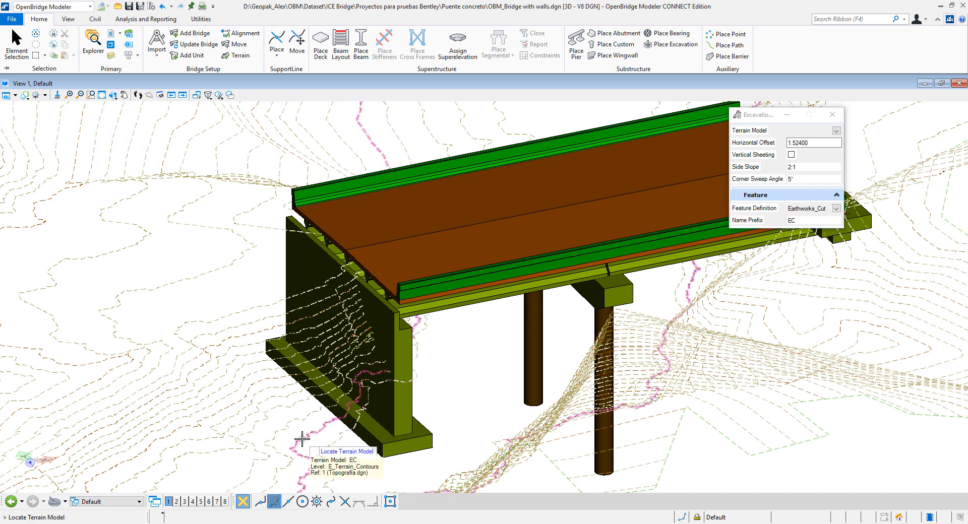
{"action": "left_click", "coordinate": [301, 439]}
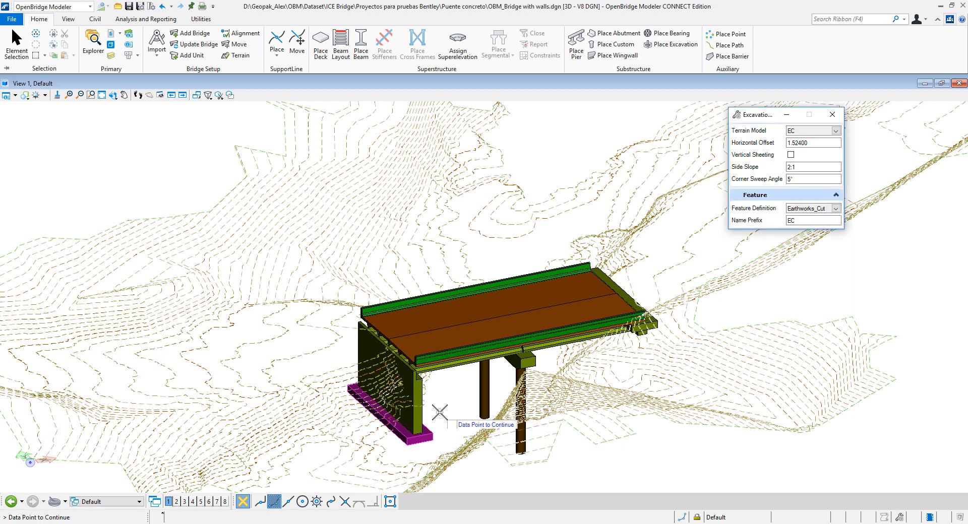
{"action": "mouse_move", "coordinate": [441, 425]}
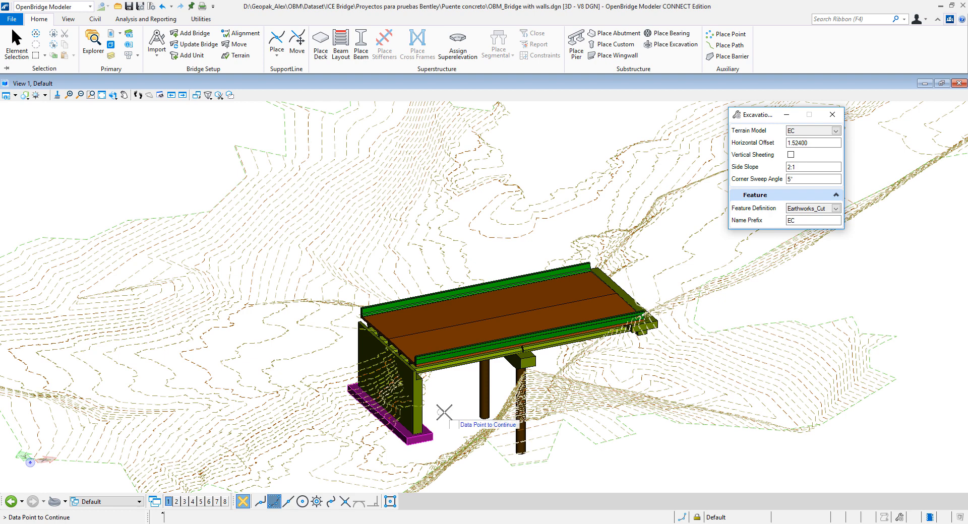
{"action": "mouse_move", "coordinate": [697, 304]}
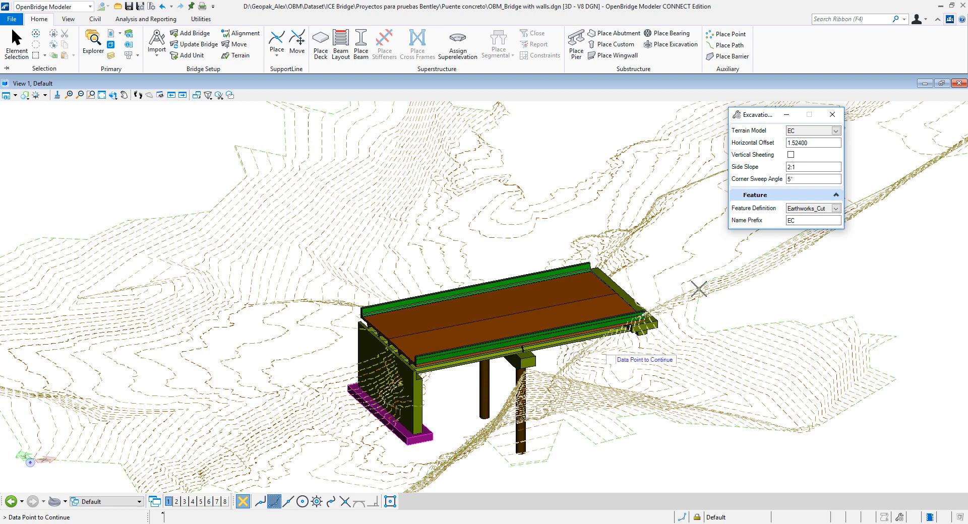
Step: Set Horizontal Offset to 2.0 and generate the excavation solid around the abutment footing
{"action": "left_click", "coordinate": [811, 143]}
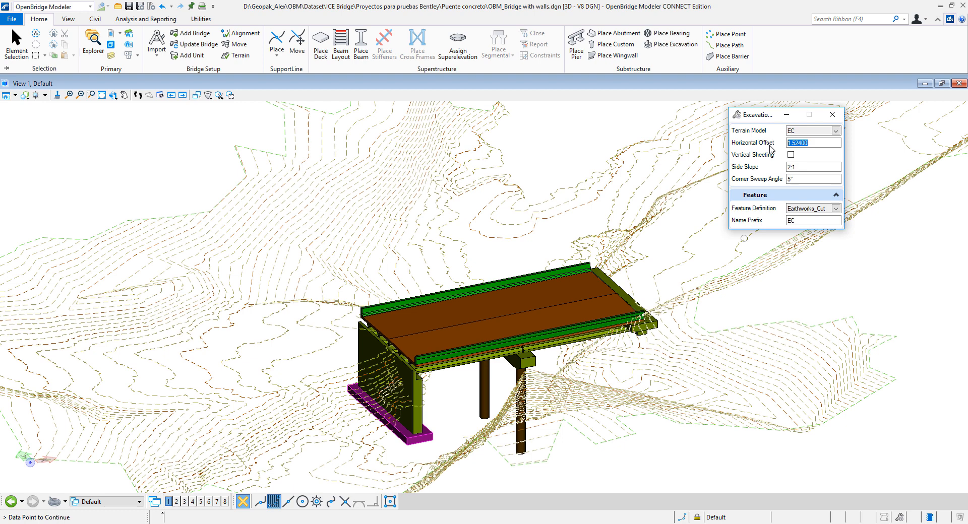
{"action": "type", "text": "2.00000"}
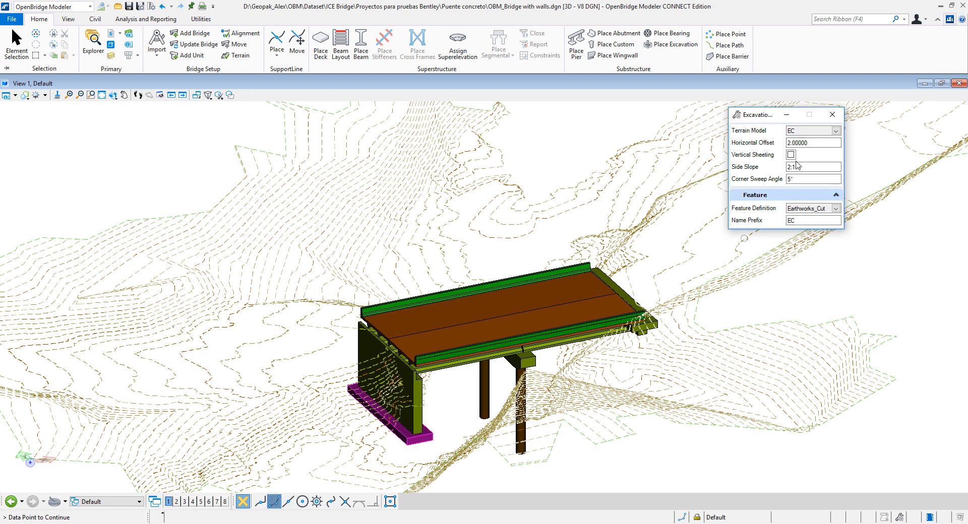
{"action": "left_click", "coordinate": [810, 166]}
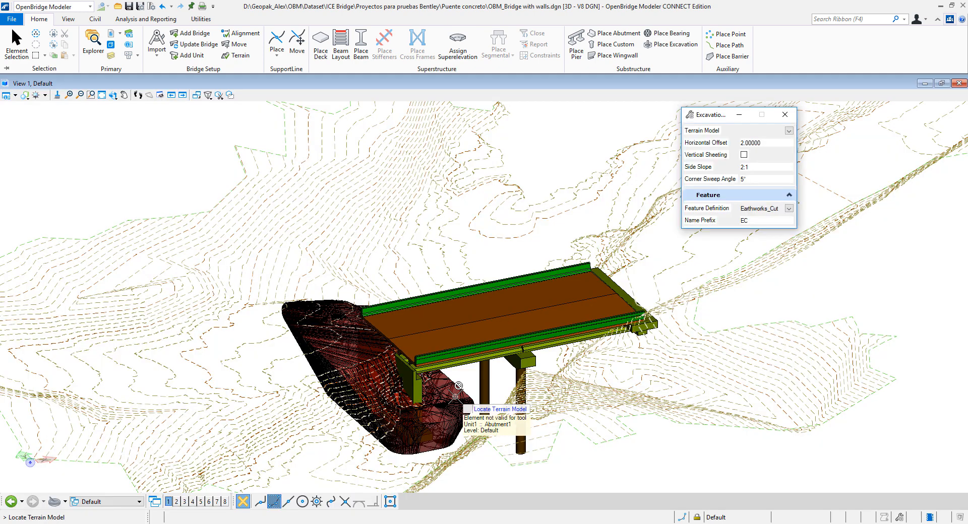
Step: Rotate the view to a near-top angle over the excavation solid beside the deck
{"action": "left_click", "coordinate": [113, 95]}
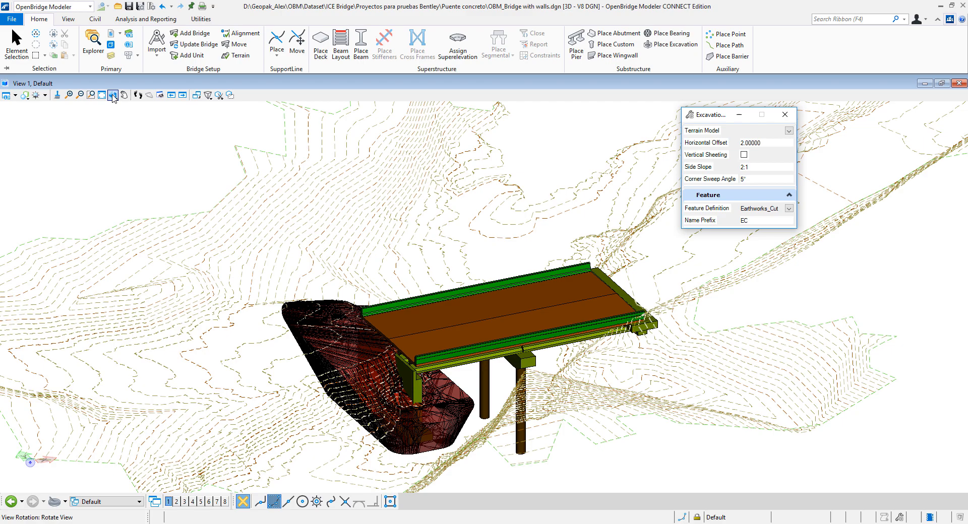
{"action": "left_click", "coordinate": [113, 95]}
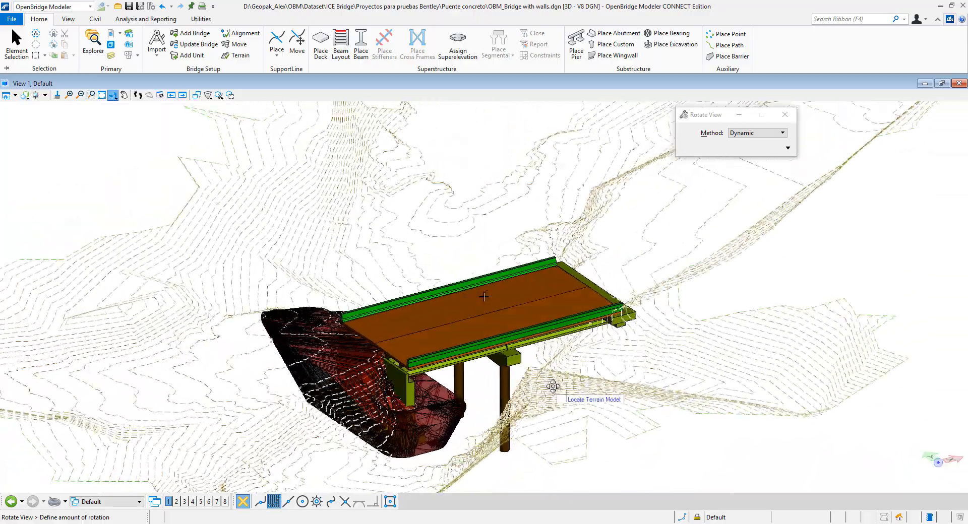
{"action": "left_click_drag", "start_coordinate": [553, 386], "coordinate": [370, 401]}
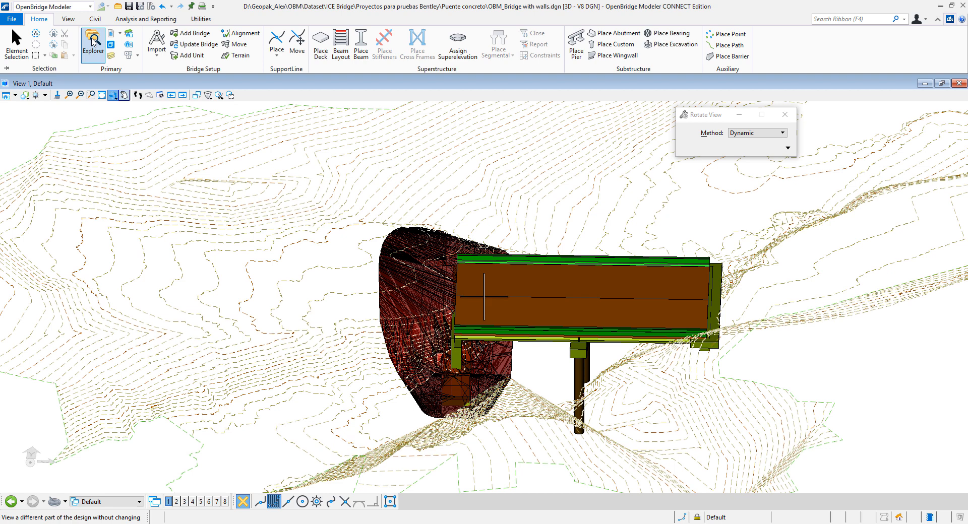
Step: In Explorer, expand Bridge Model > Bridges > Puente1 > Units down to the Supports group
{"action": "left_click", "coordinate": [92, 39]}
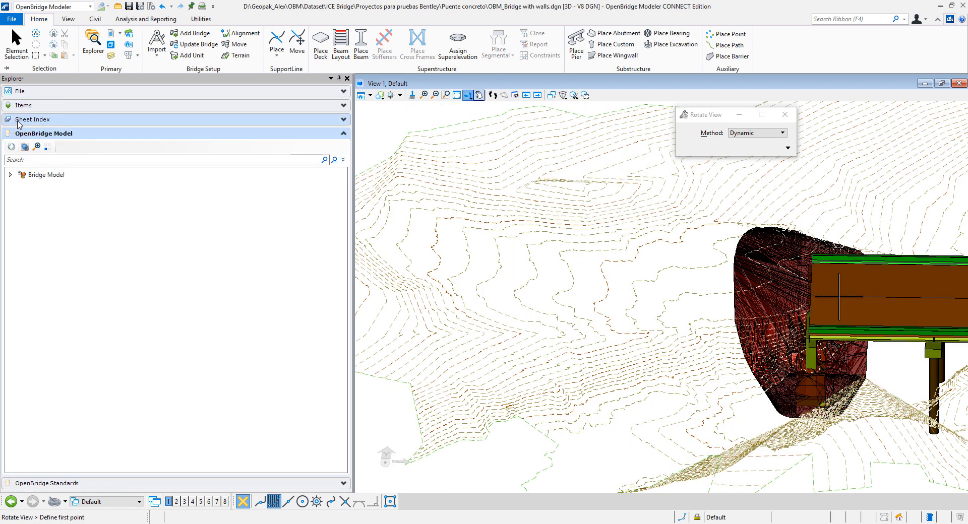
{"action": "left_click", "coordinate": [44, 175]}
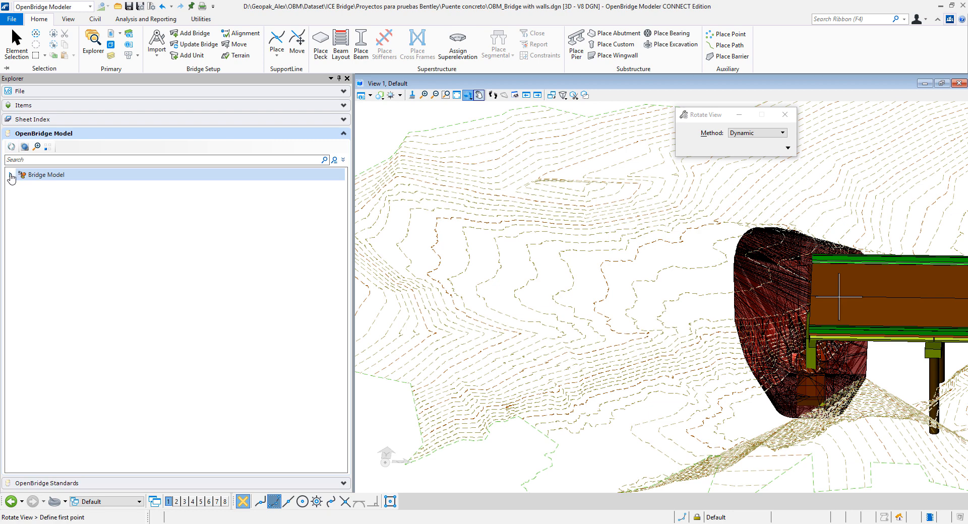
{"action": "left_click", "coordinate": [11, 189]}
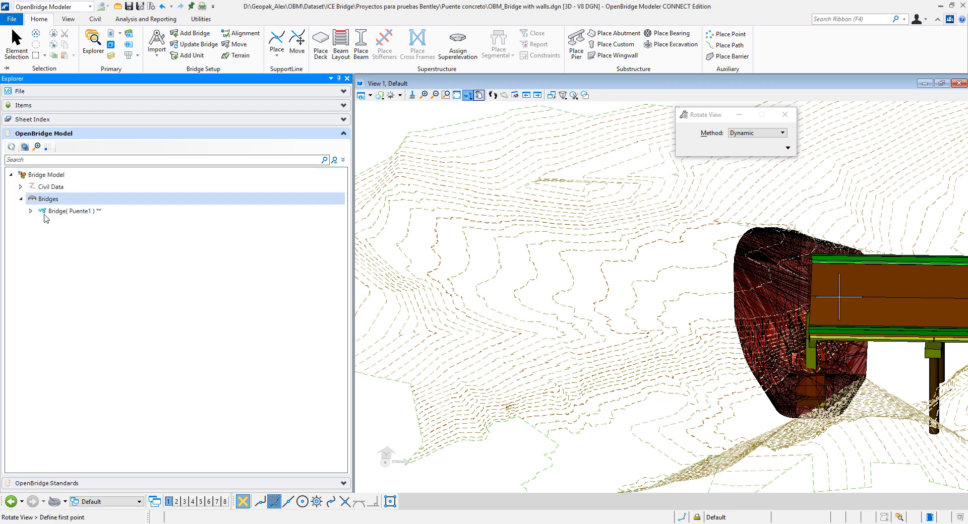
{"action": "left_click", "coordinate": [30, 210]}
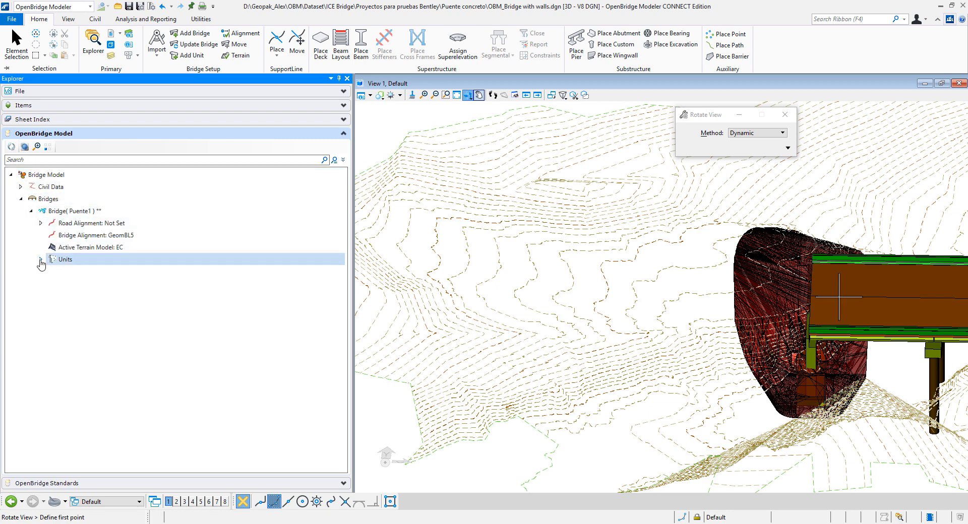
{"action": "left_click", "coordinate": [40, 260]}
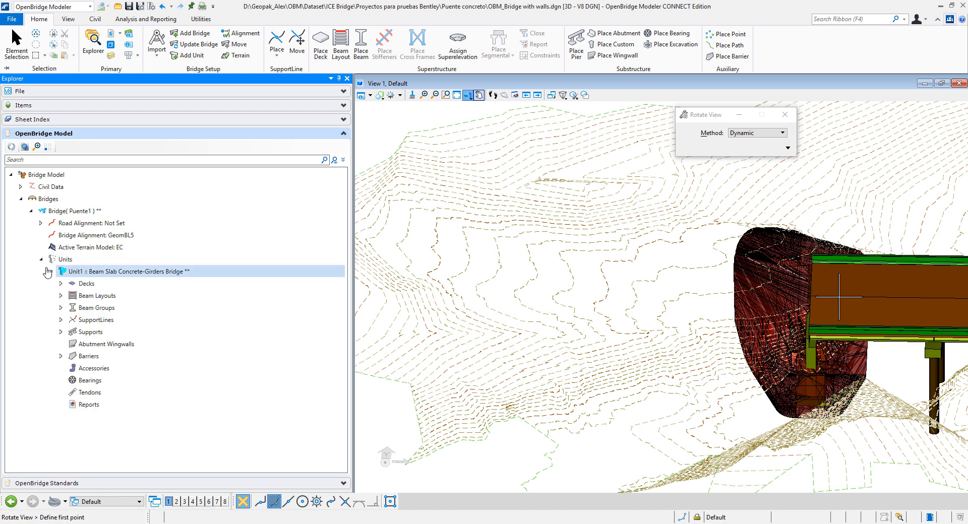
{"action": "left_click", "coordinate": [90, 331]}
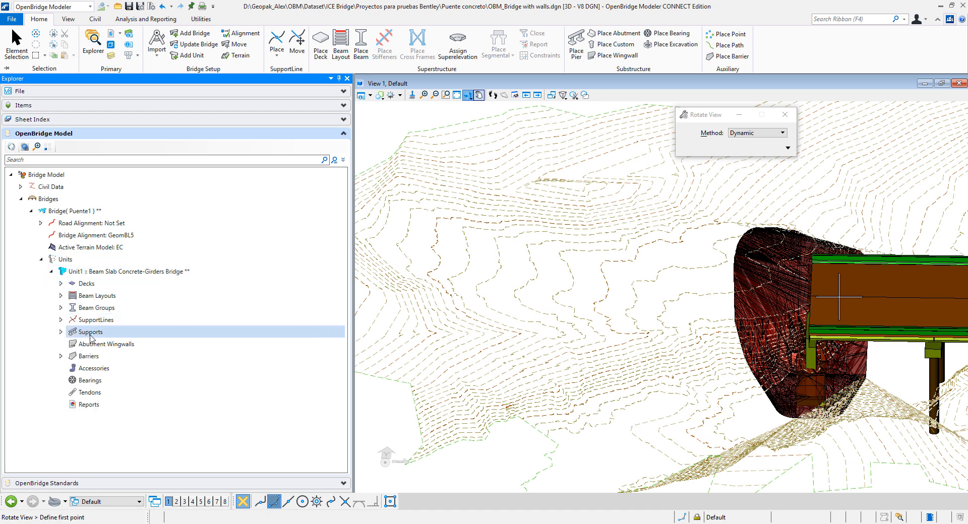
Step: Expand Supports > Abutment1 > Footings > 1 and select the EC excavation item
{"action": "left_click", "coordinate": [60, 332]}
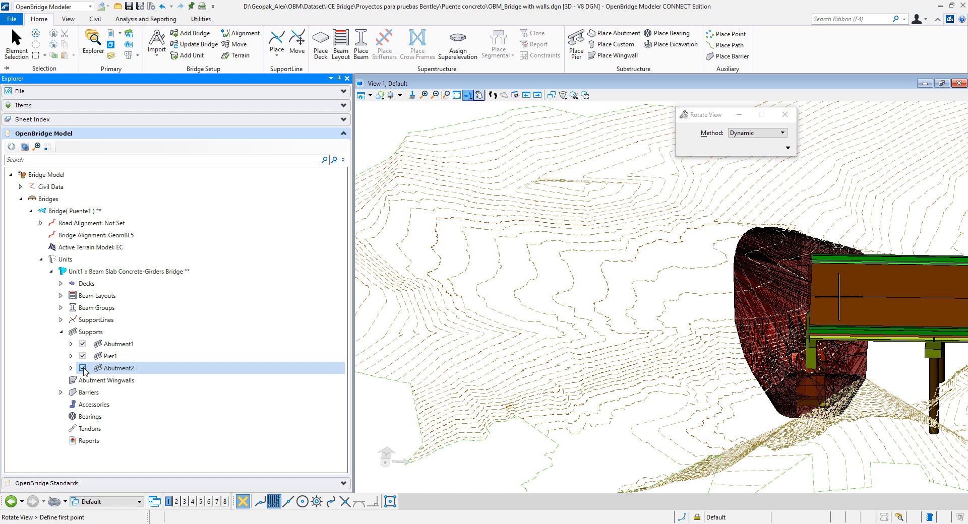
{"action": "left_click", "coordinate": [56, 344]}
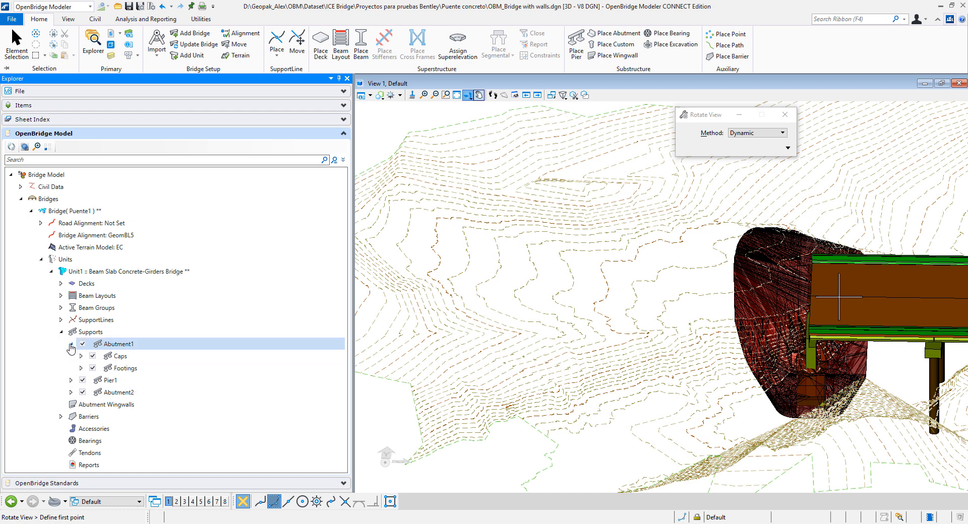
{"action": "left_click", "coordinate": [106, 380]}
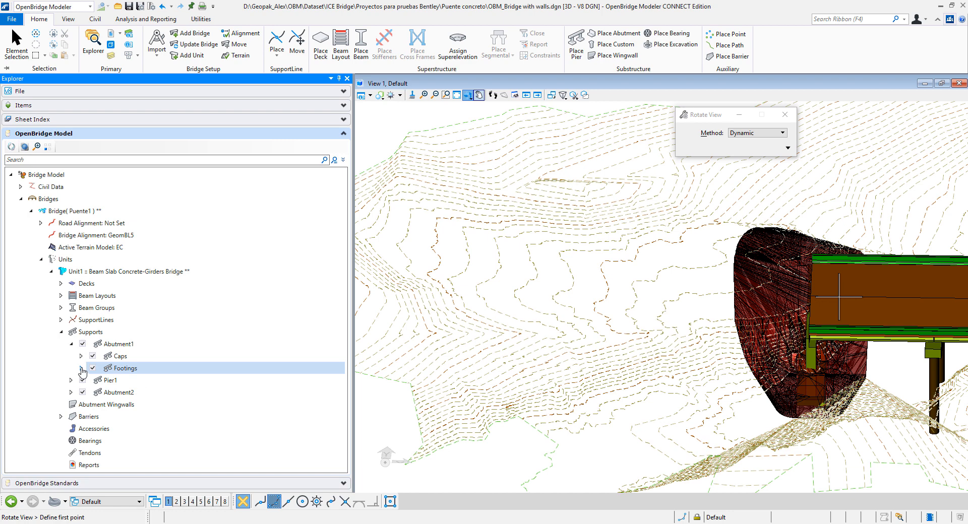
{"action": "left_click", "coordinate": [81, 367]}
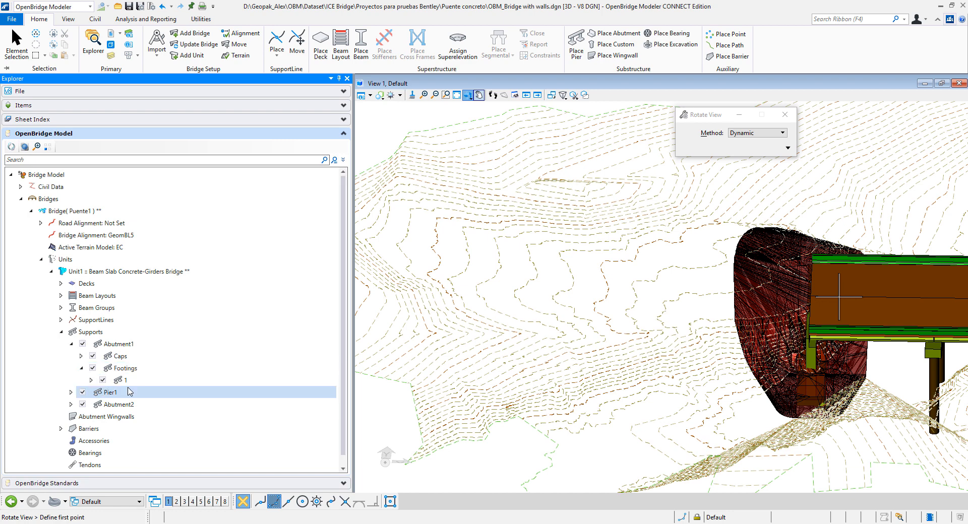
{"action": "left_click", "coordinate": [90, 380]}
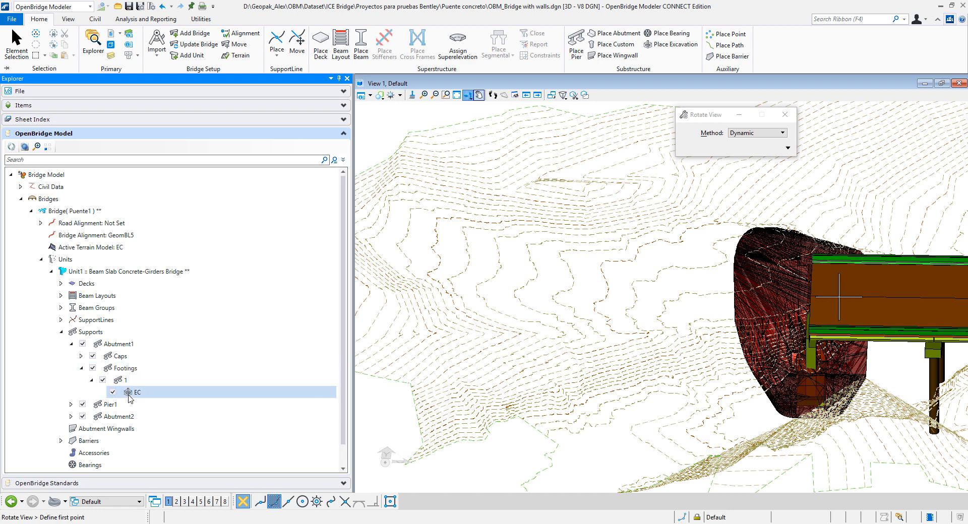
{"action": "mouse_move", "coordinate": [141, 396]}
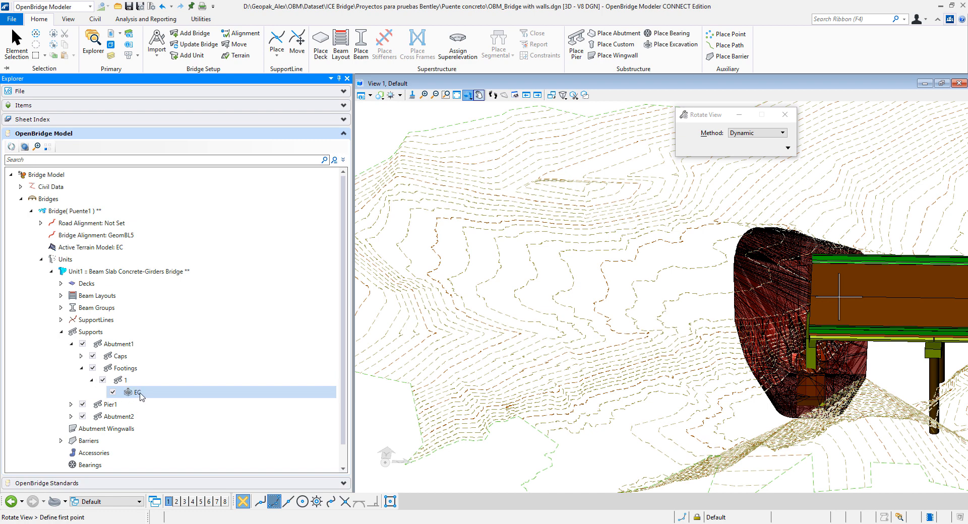
{"action": "left_click", "coordinate": [137, 392]}
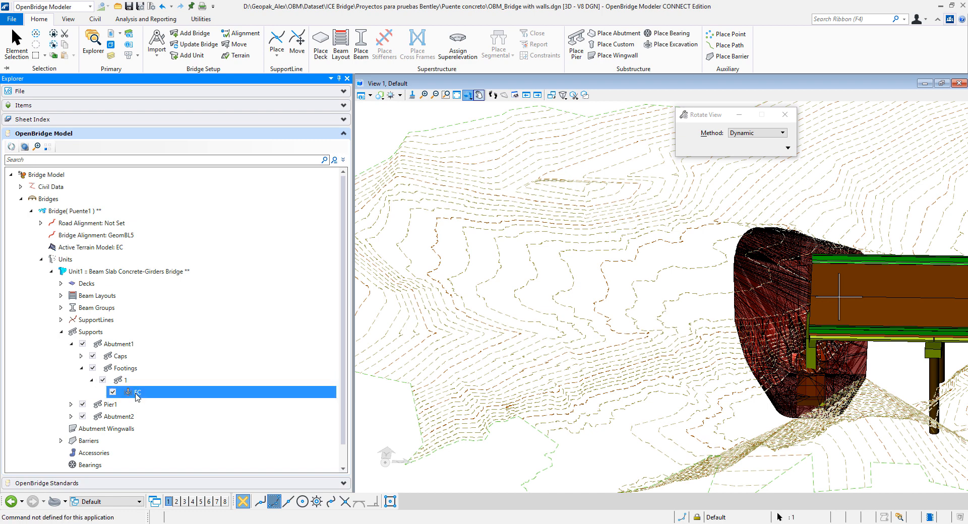
Step: Show EC's Properties panel reporting Earthworks_Cut volume 1123.97801 Cu.m
{"action": "right_click", "coordinate": [137, 393]}
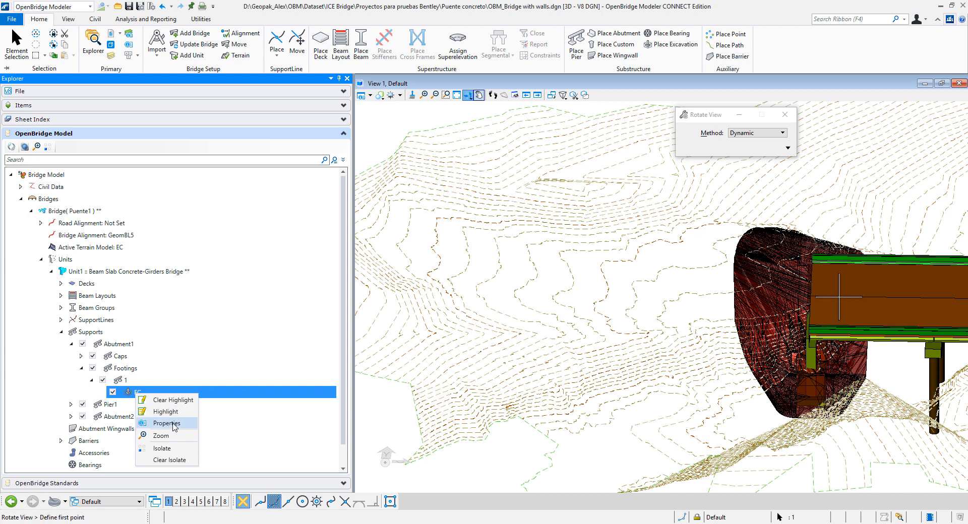
{"action": "left_click", "coordinate": [166, 424]}
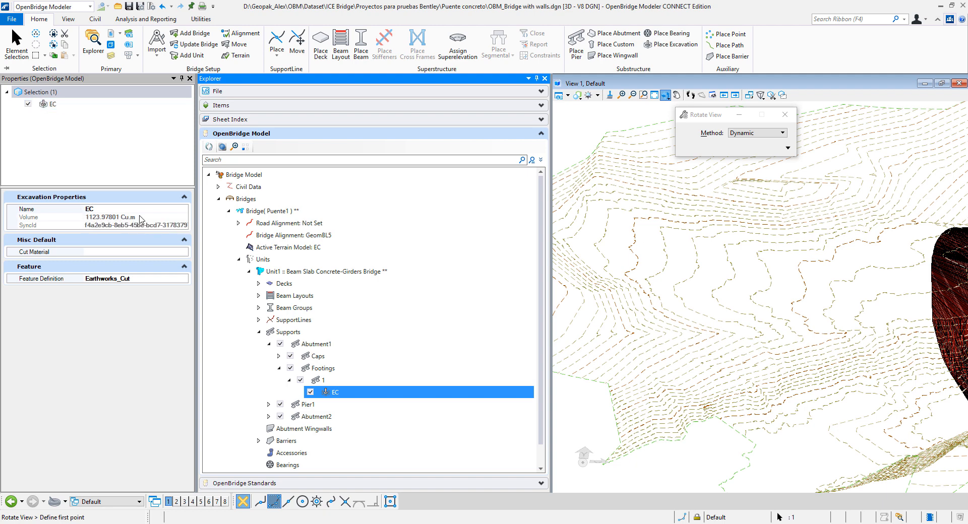
{"action": "left_click", "coordinate": [136, 226]}
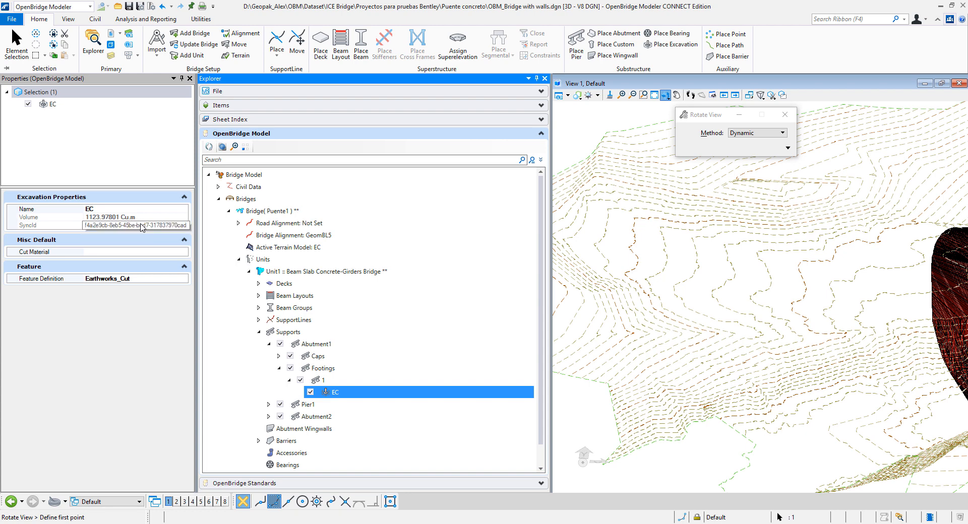